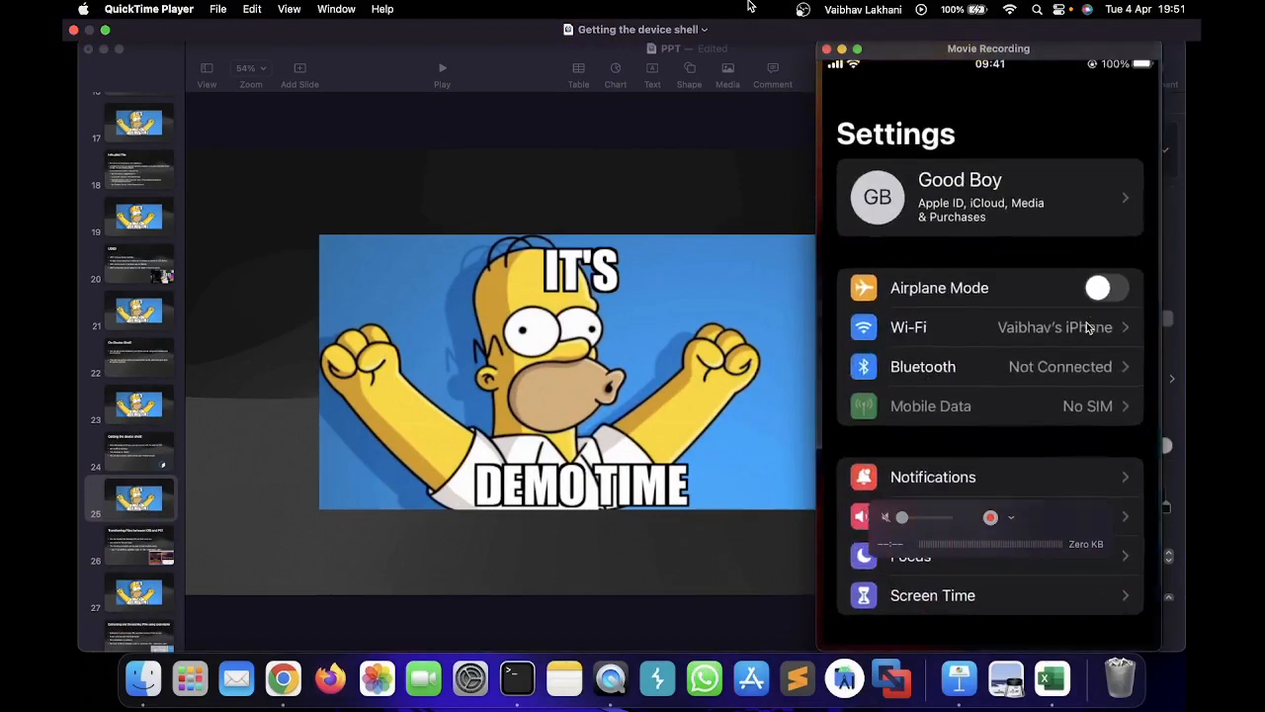
Step: Read the iPhone's IP address 172.20.10.3 in mirrored Wi-Fi details, then bring up Terminal
click(990, 326)
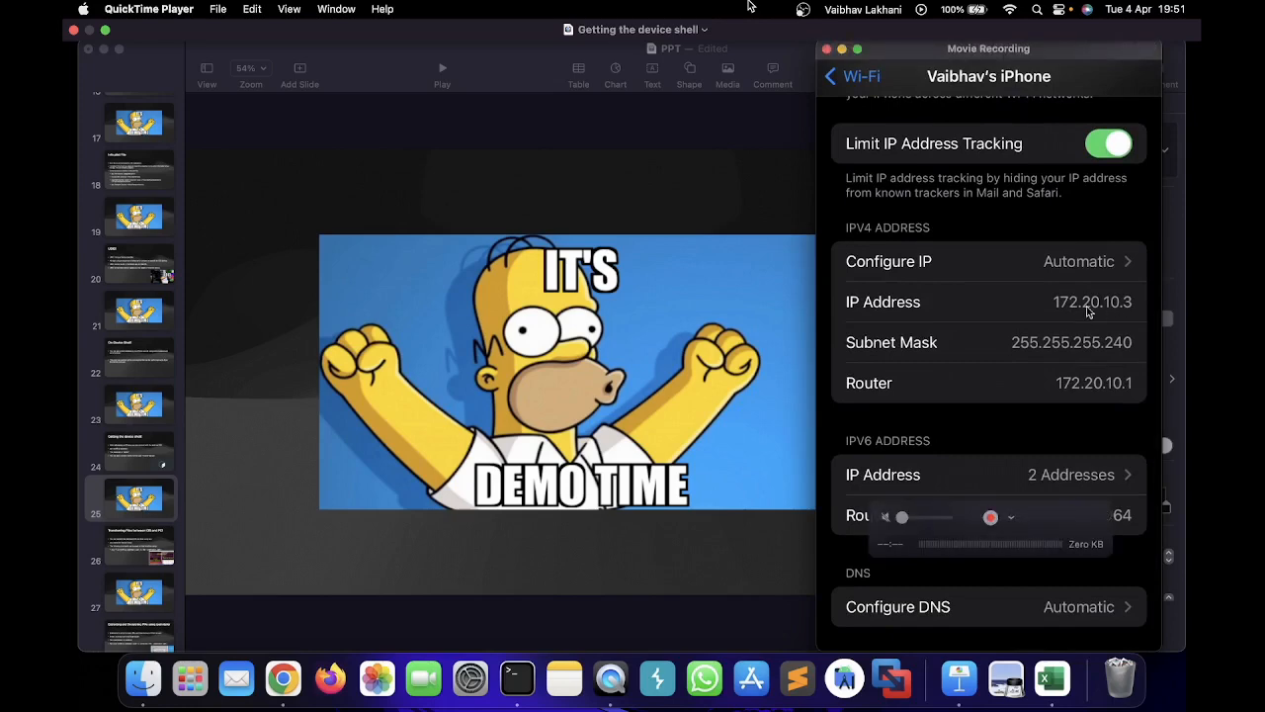
click(516, 678)
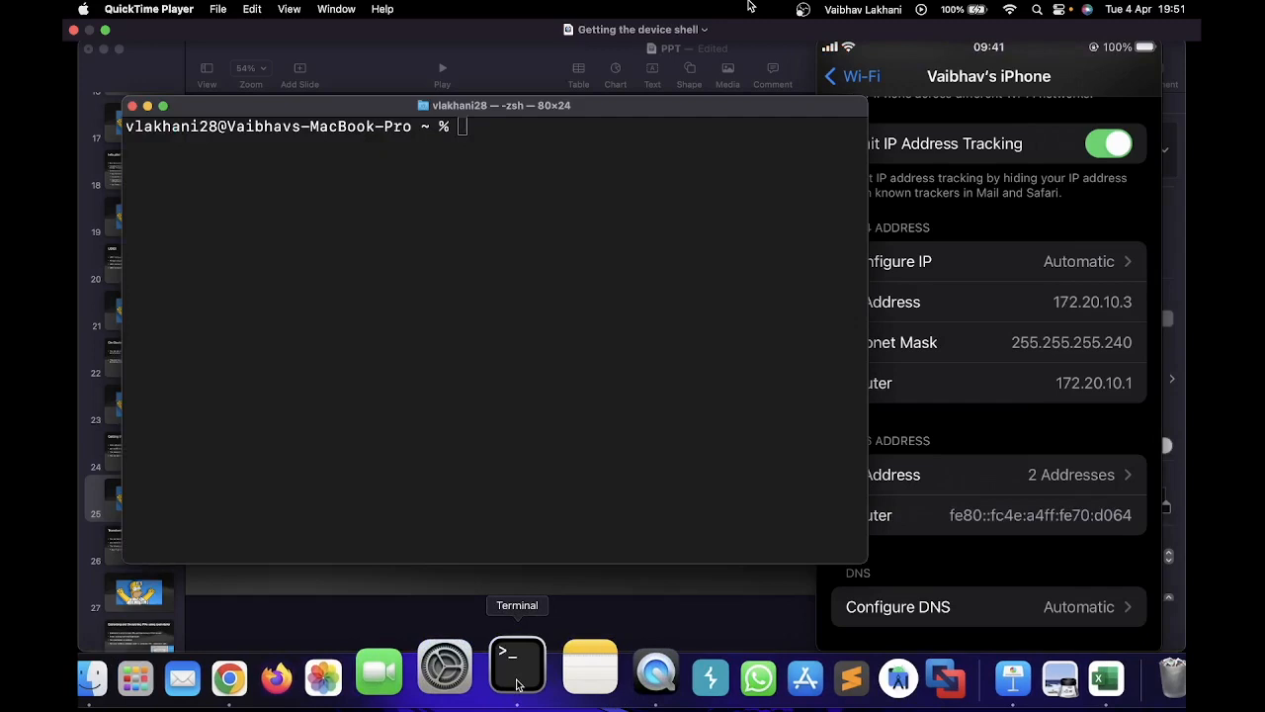
text(ssh)
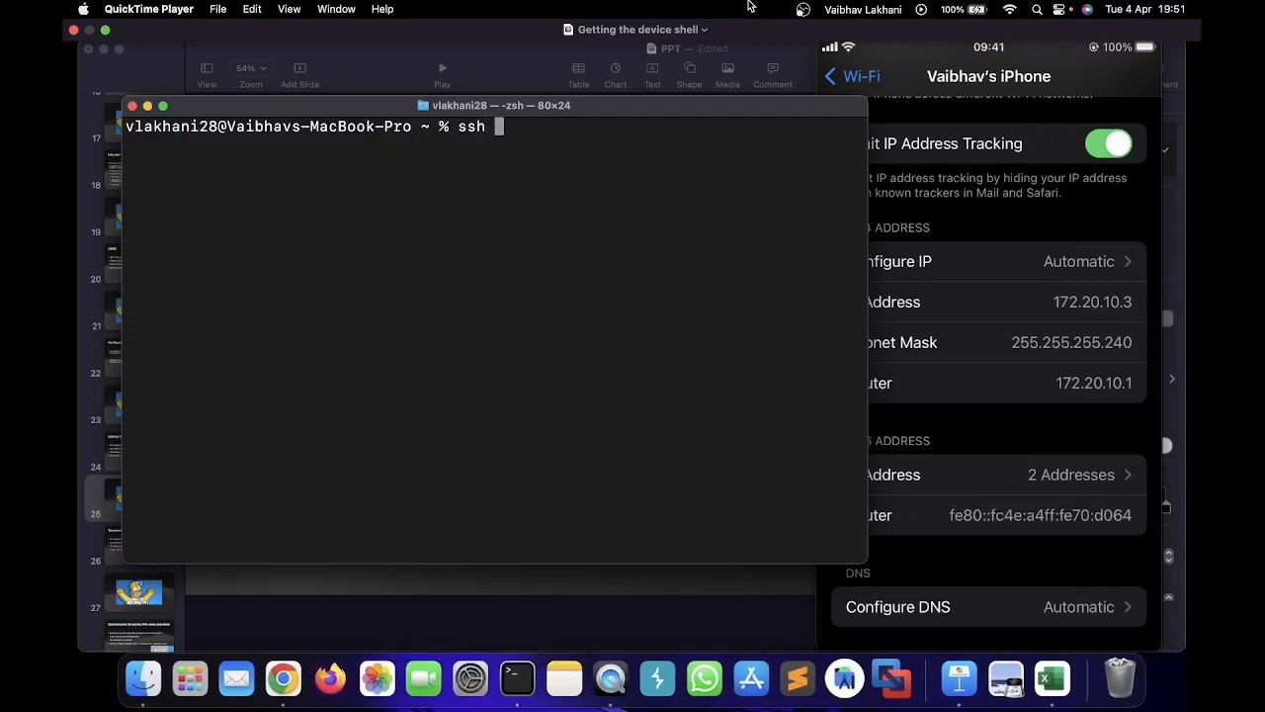
text(mo)
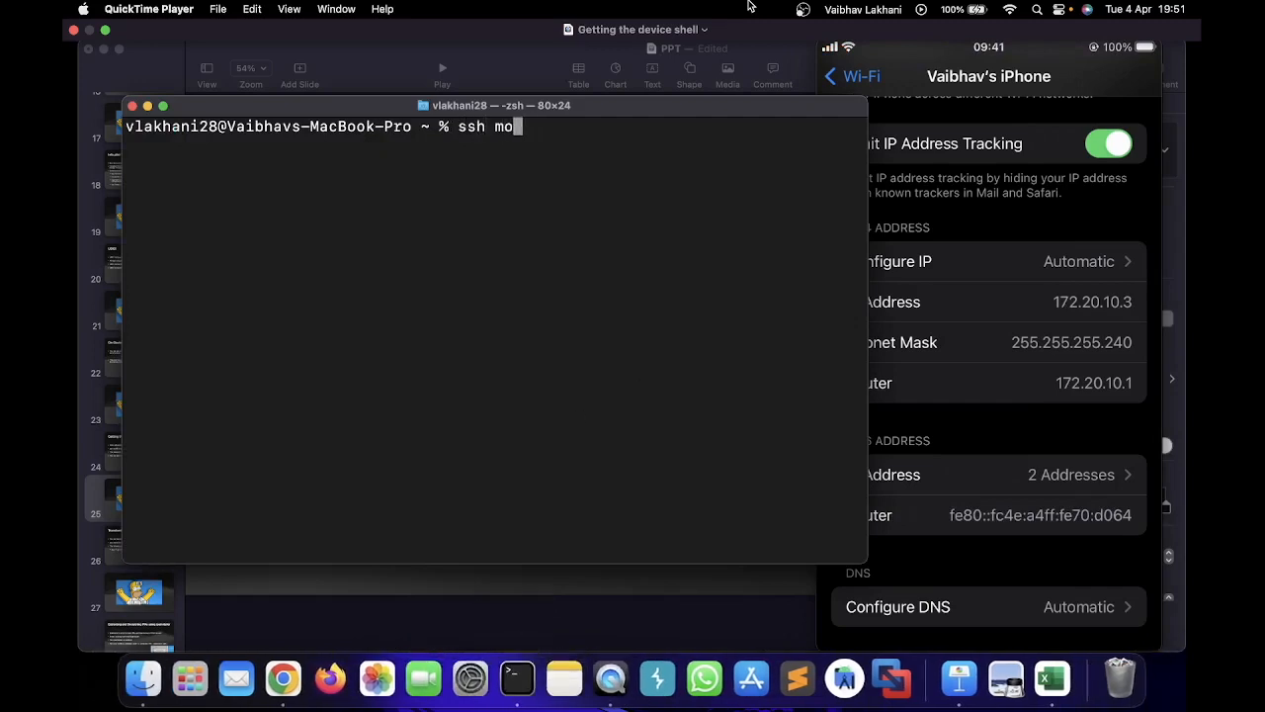
text(bile@2)
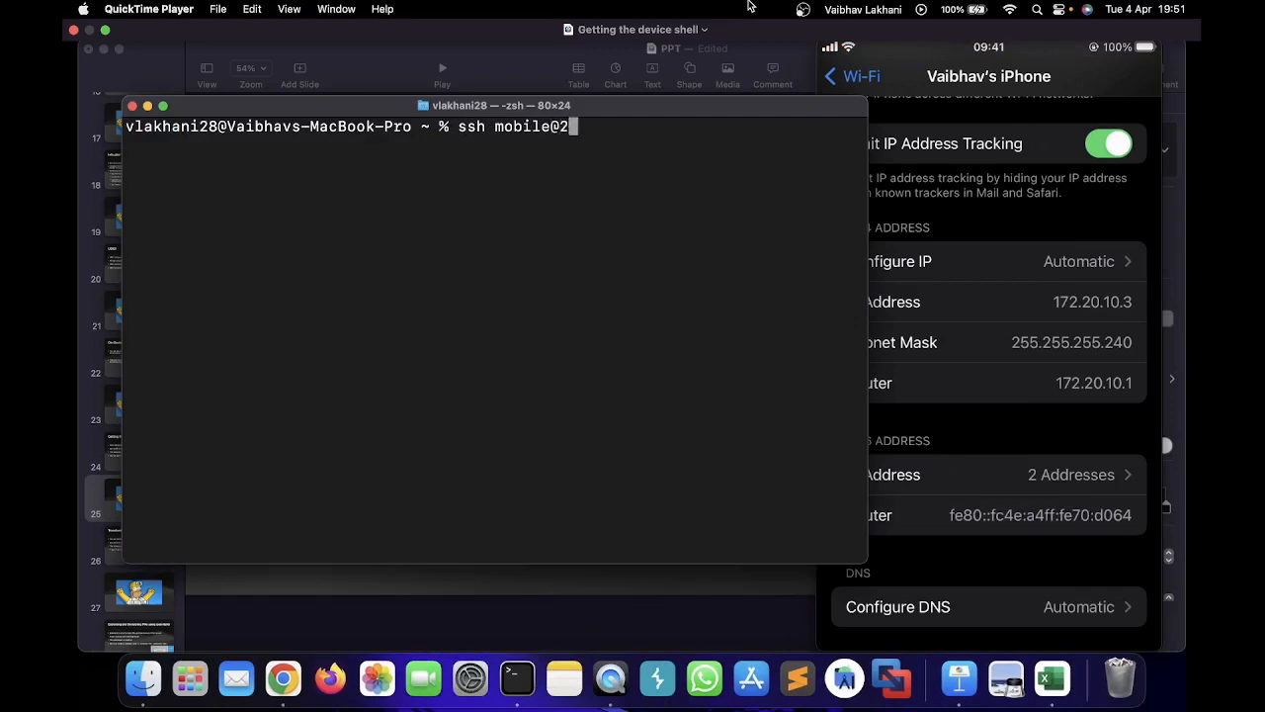
text(172.)
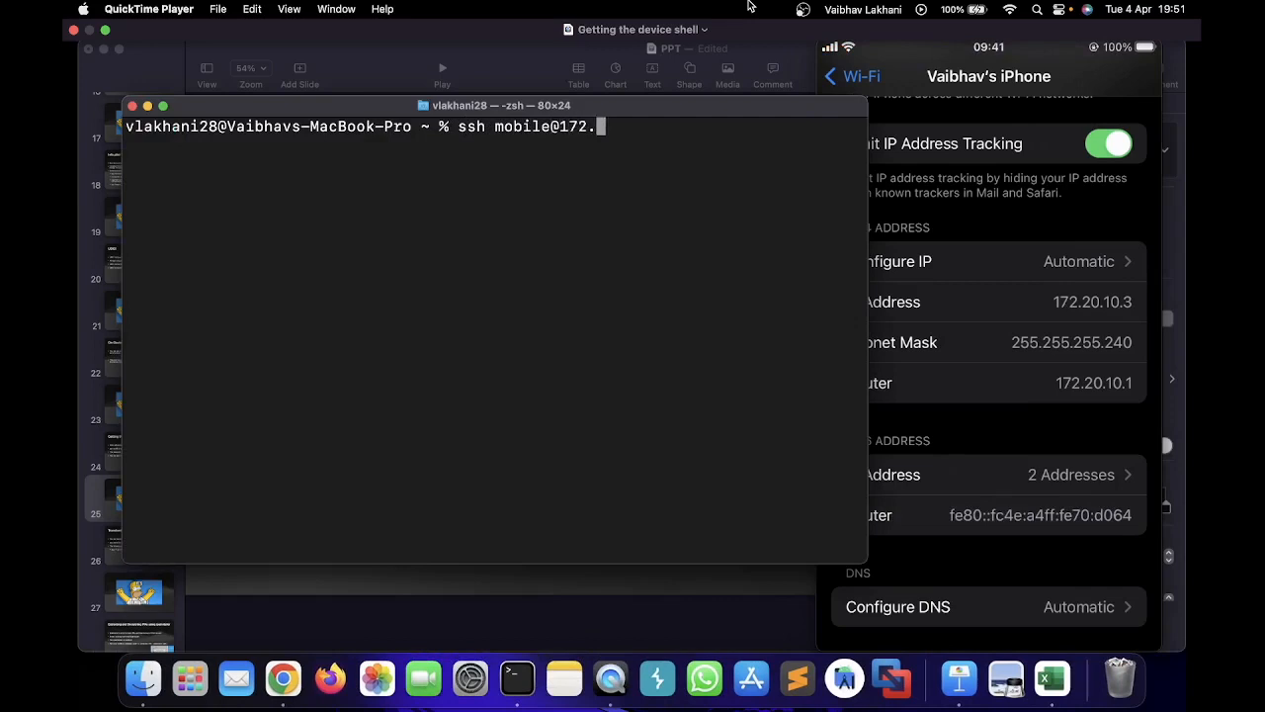
text(20.10.3)
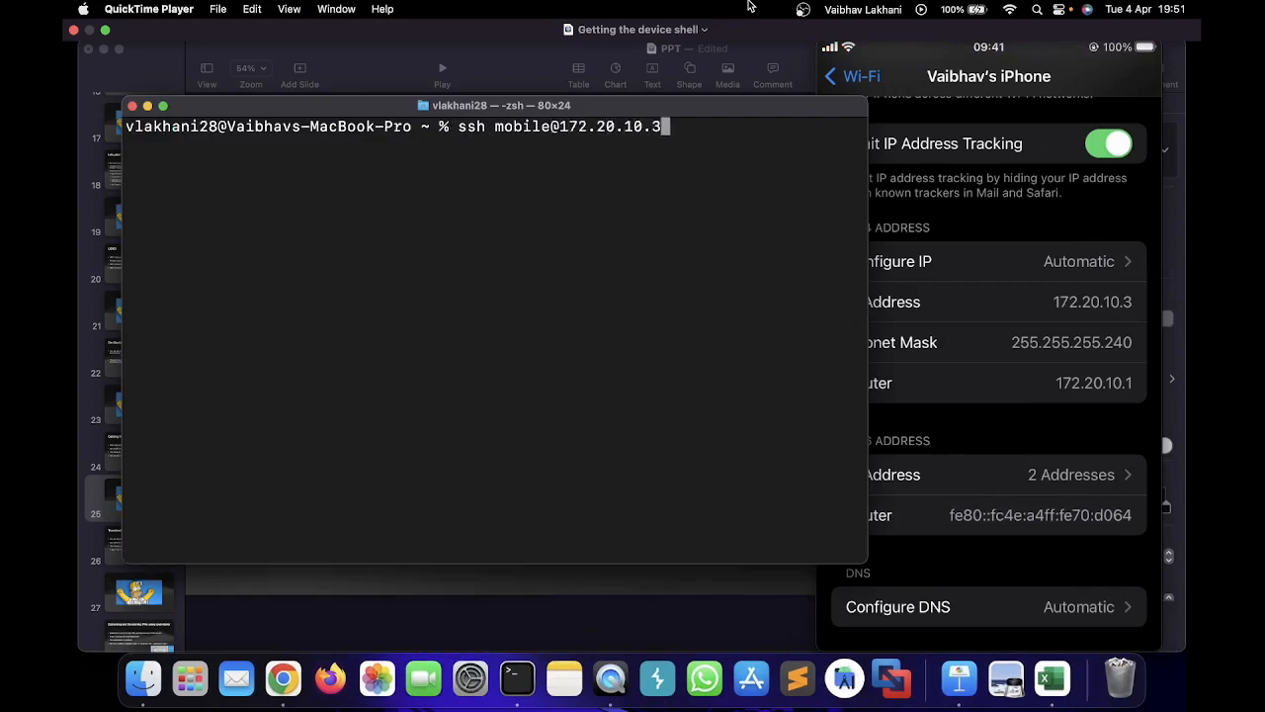
key(enter)
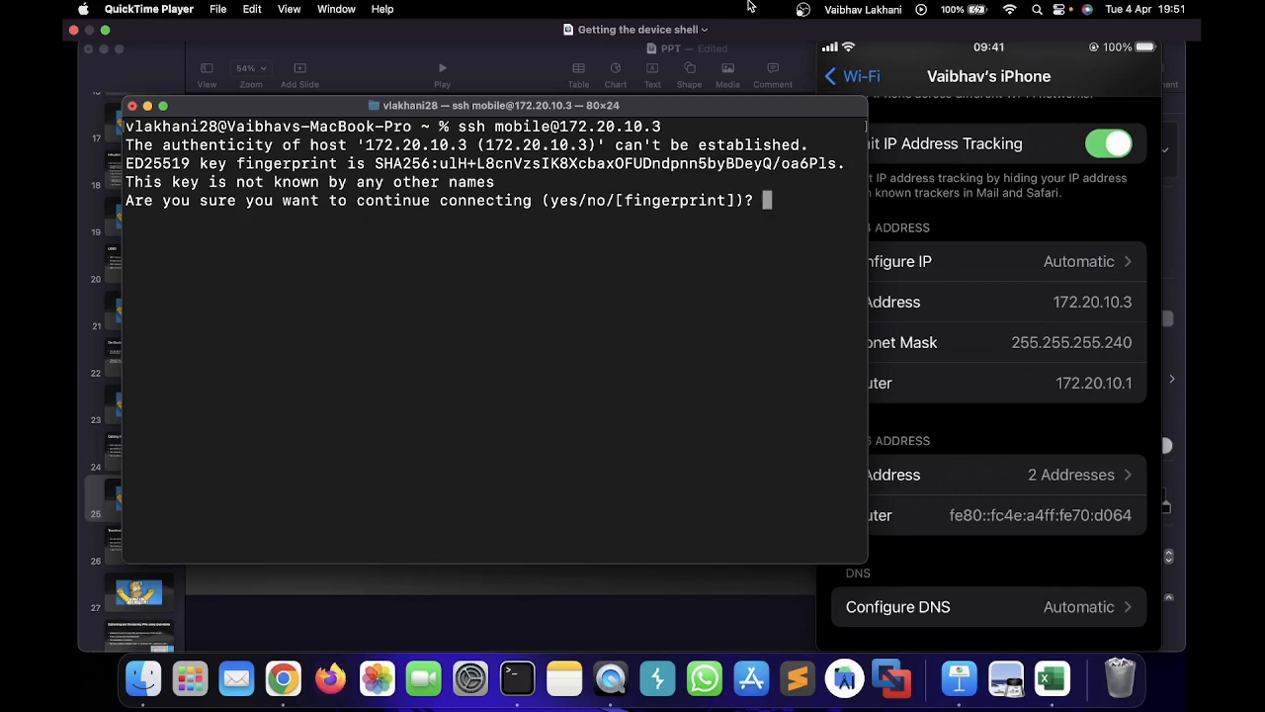
text(yes)
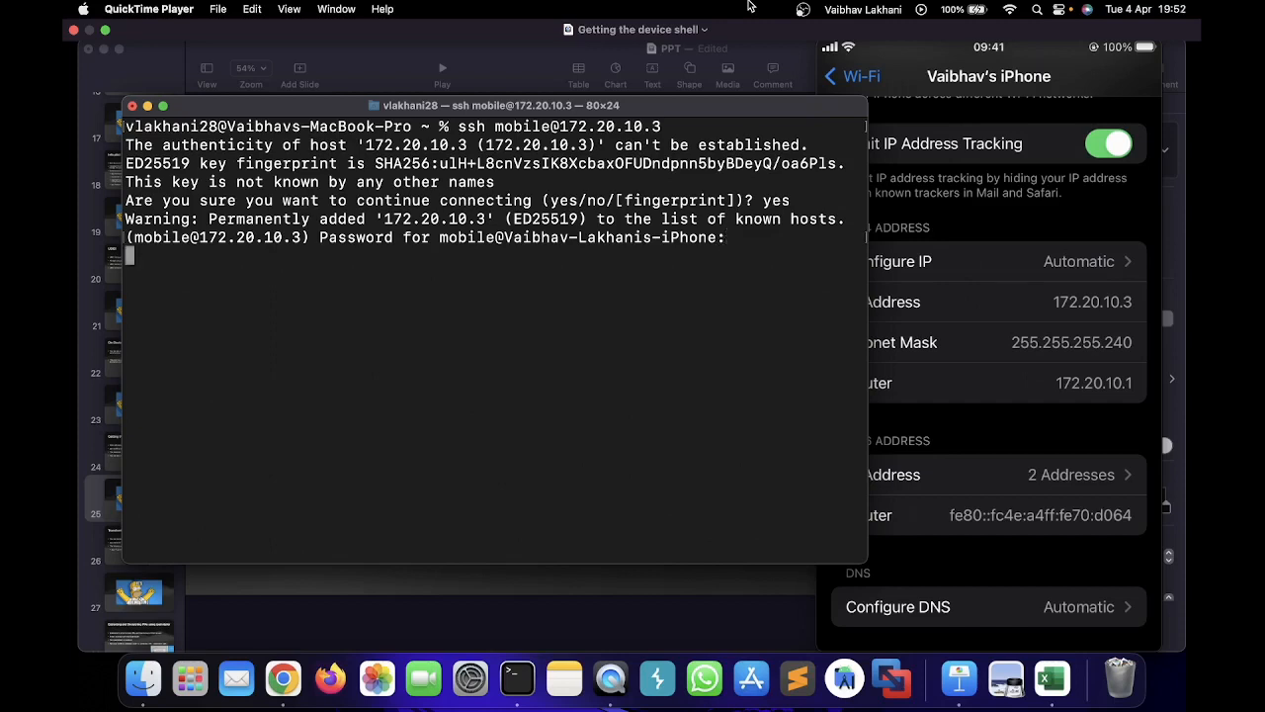
Step: Log in with the password, abort the zsh new-user setup, and clear the stray prompt text
key(Enter)
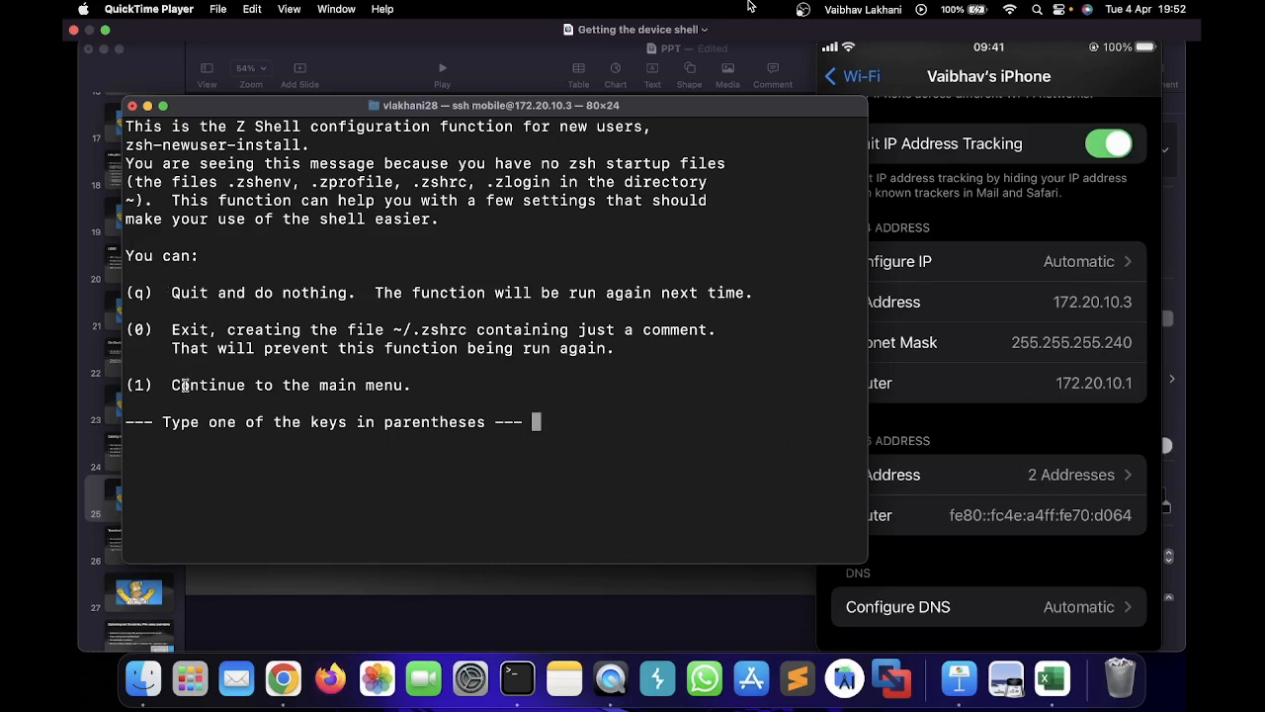
double_click(287, 385)
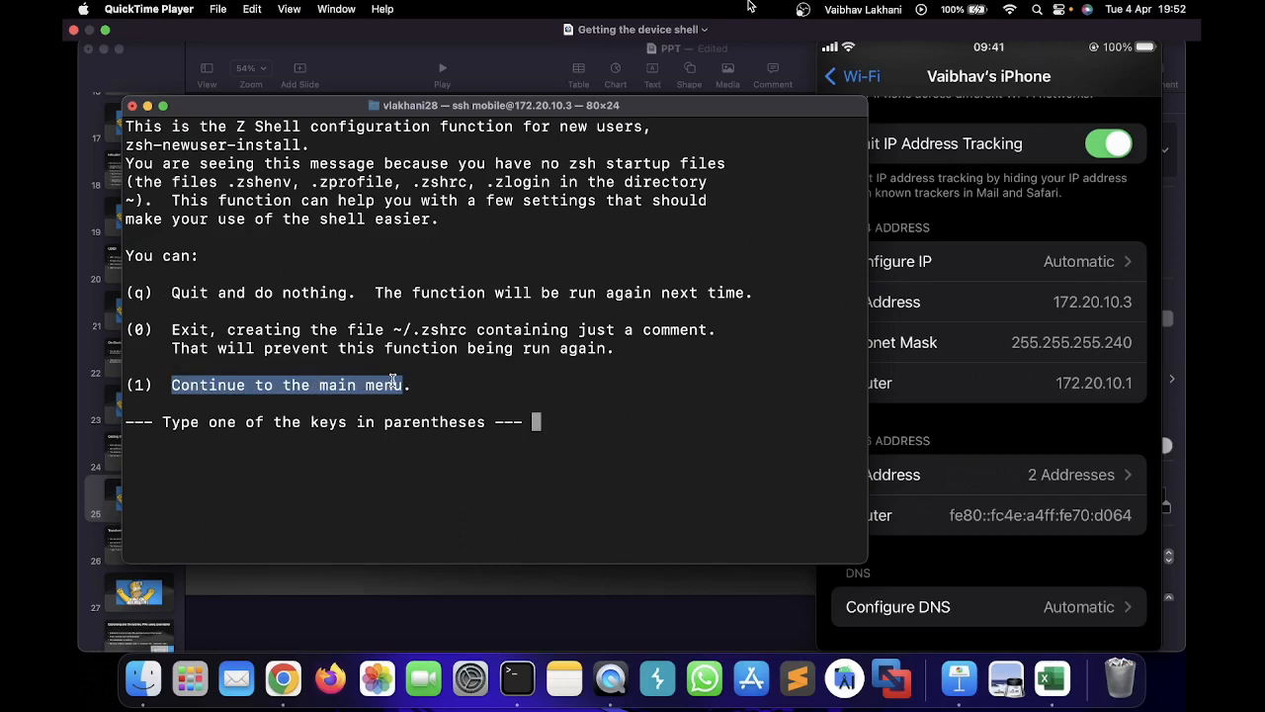
mouse_move(501, 388)
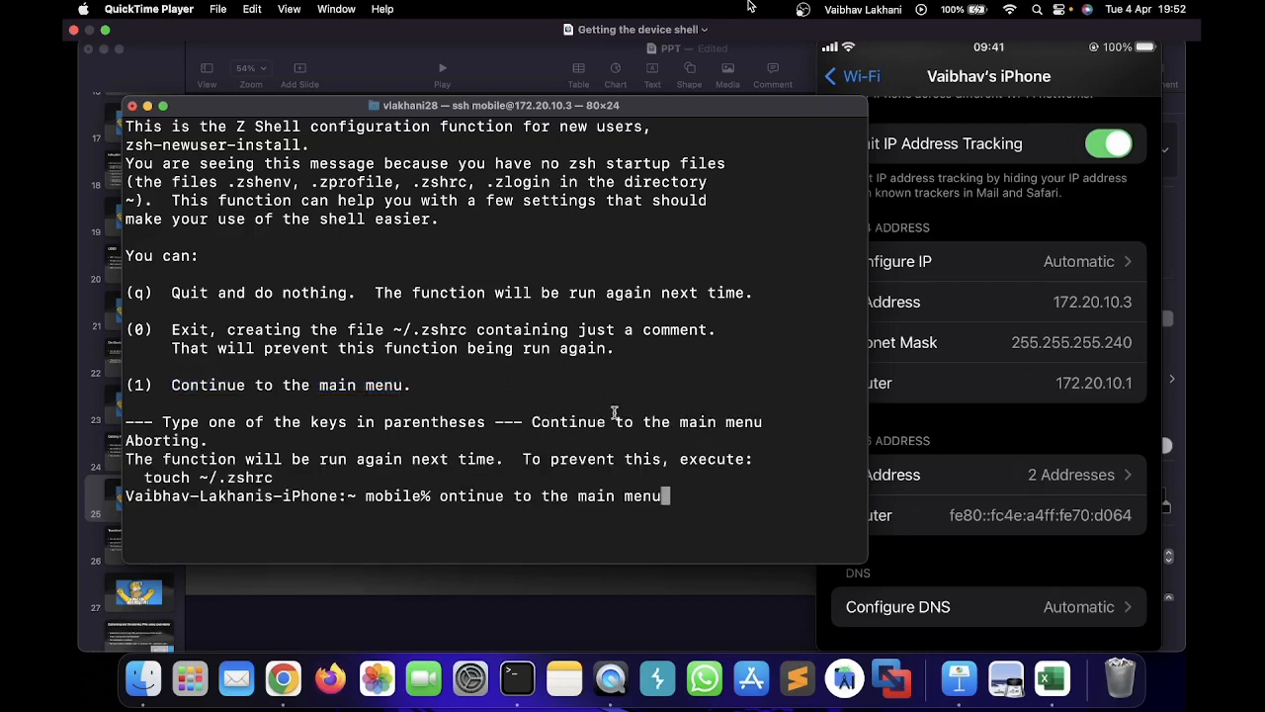
key(Backspace)
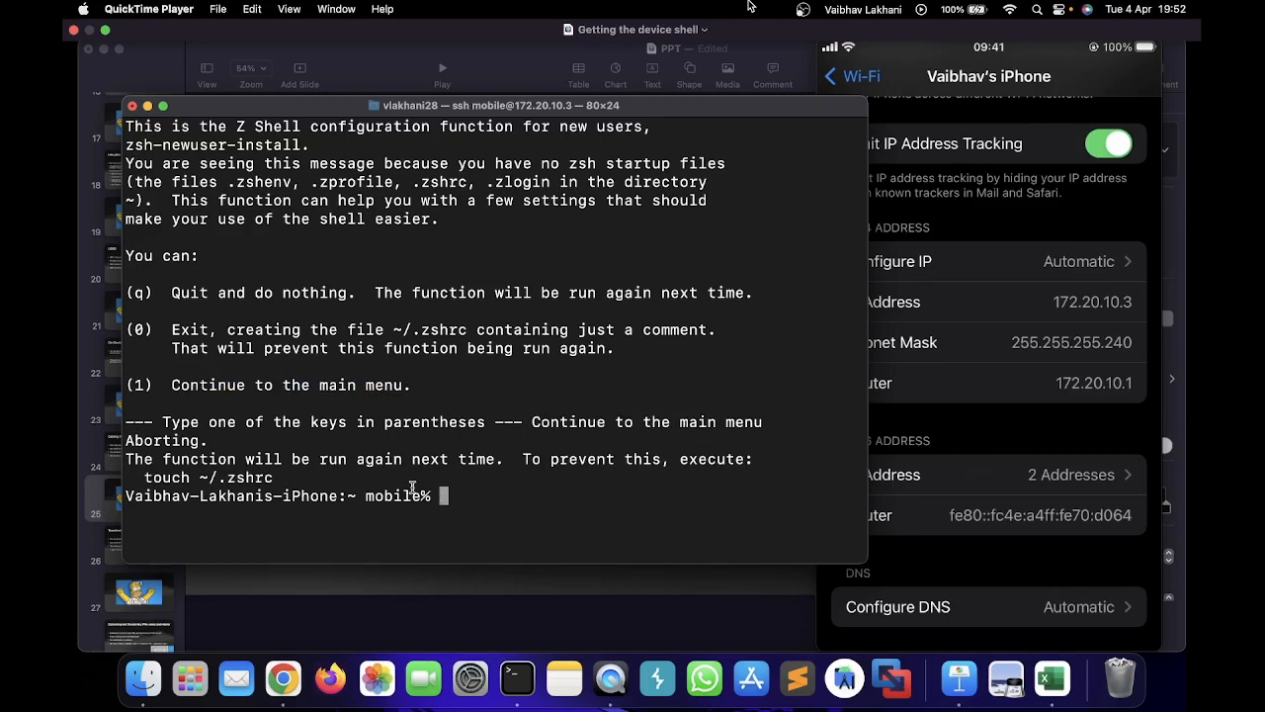
Step: List the home folders and confirm whoami returns mobile
text(l)
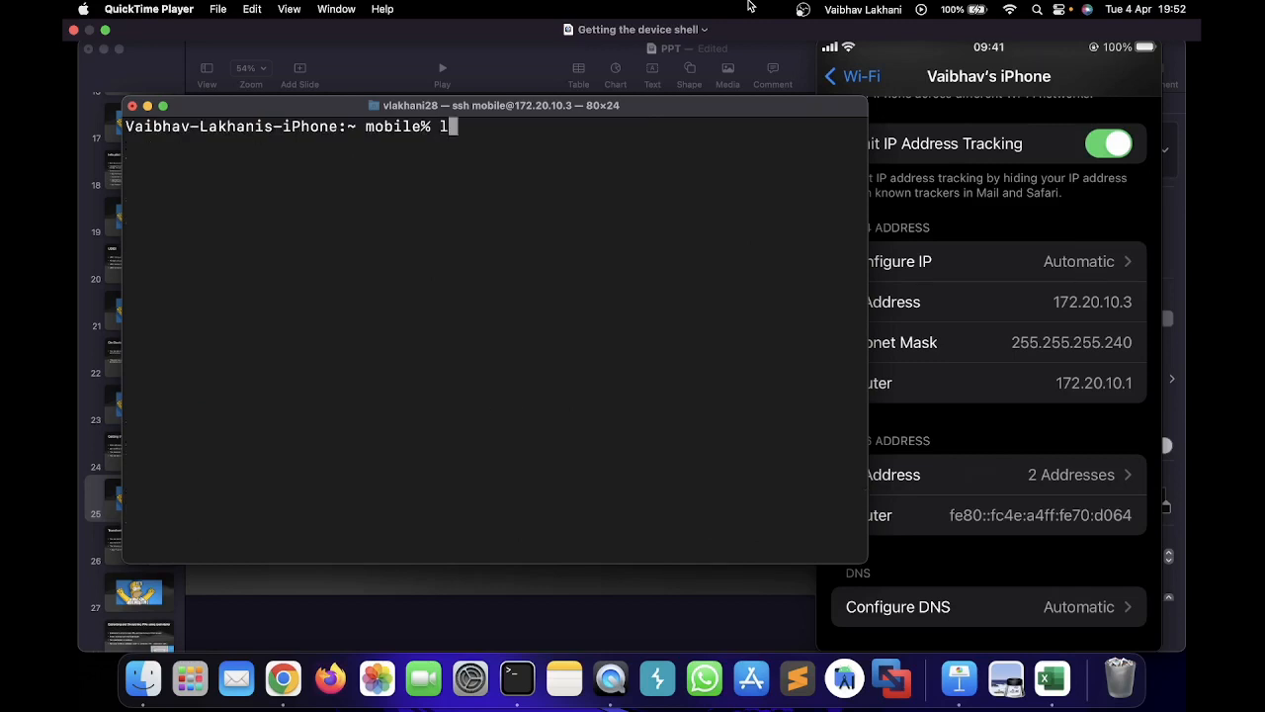
key(Backspace)
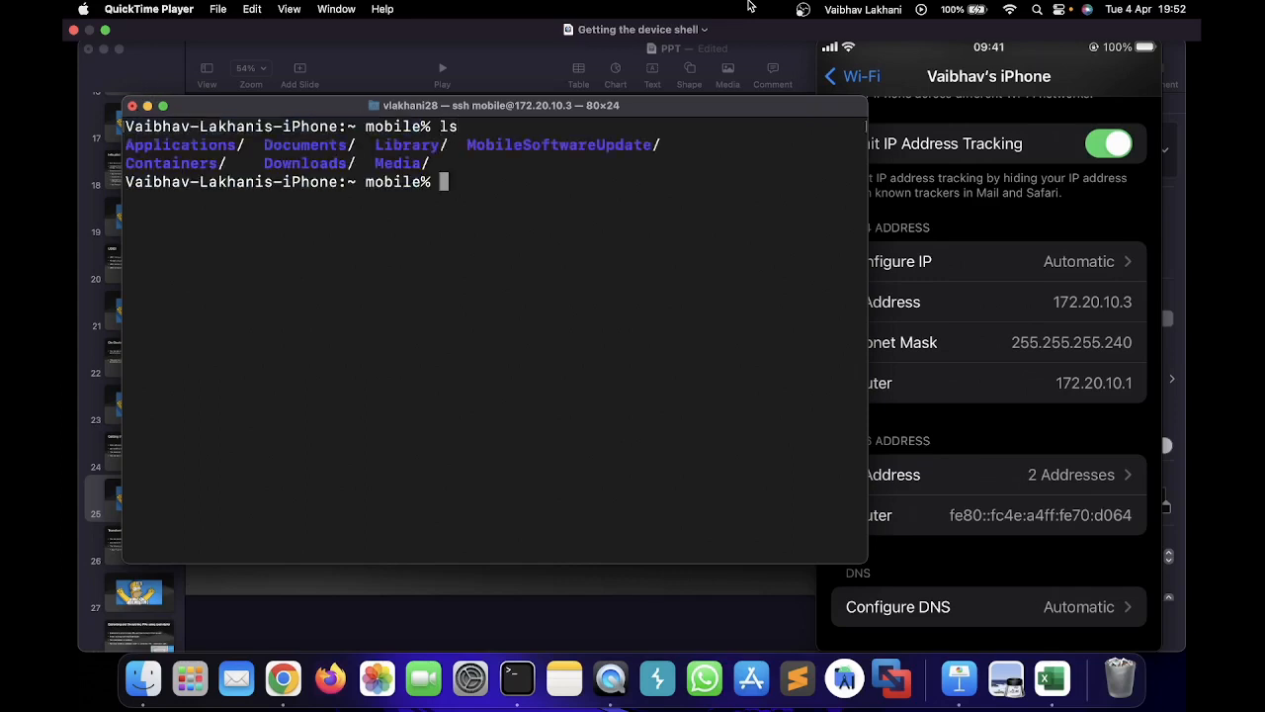
text(whoami)
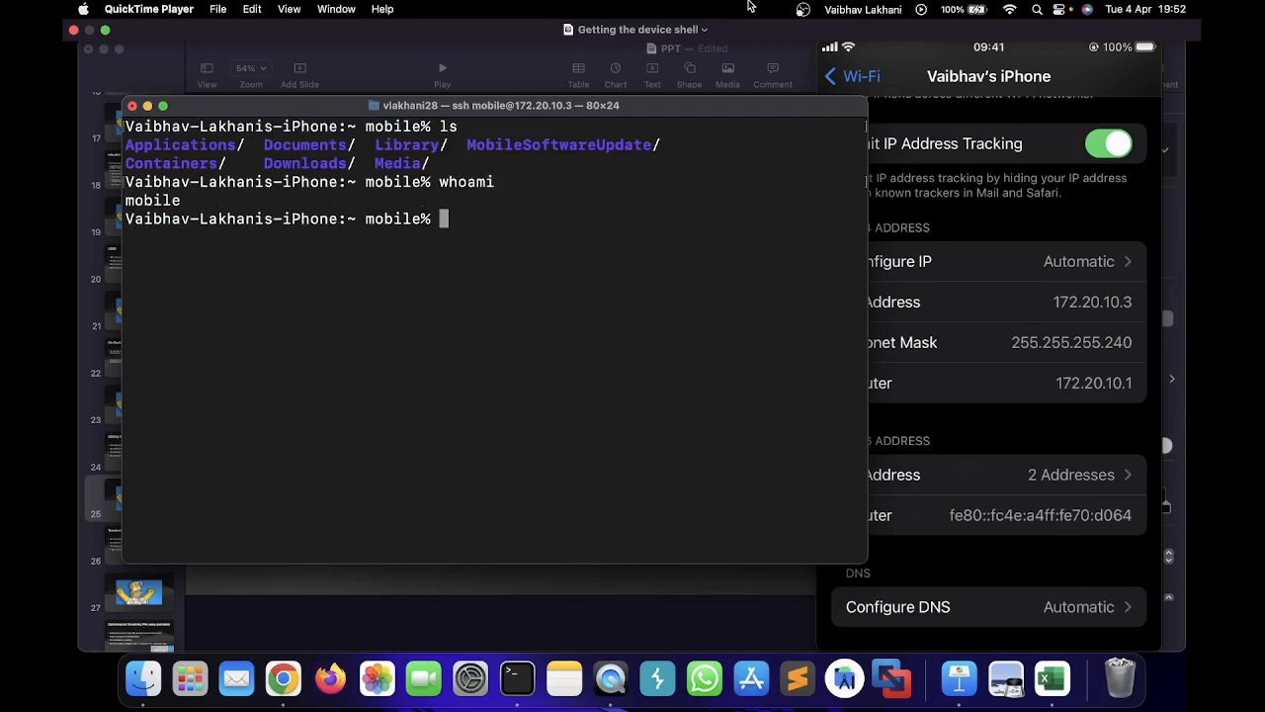
text(sudo su)
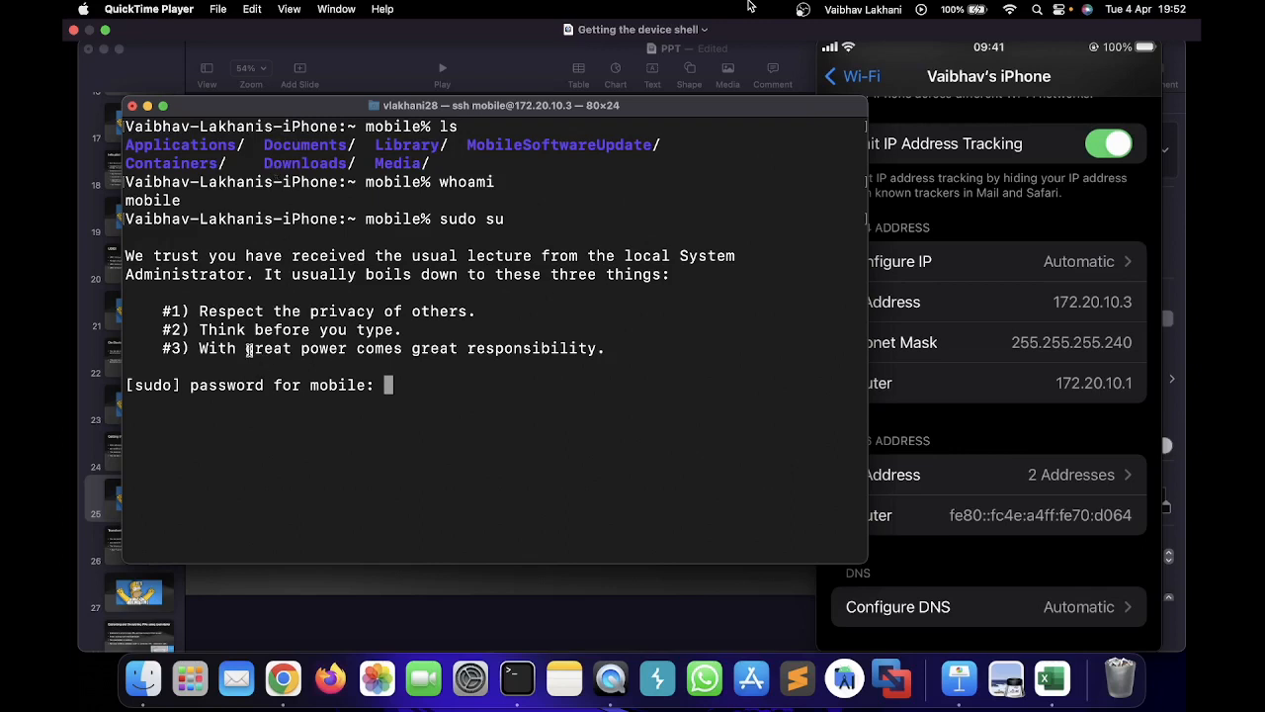
mouse_move(374, 413)
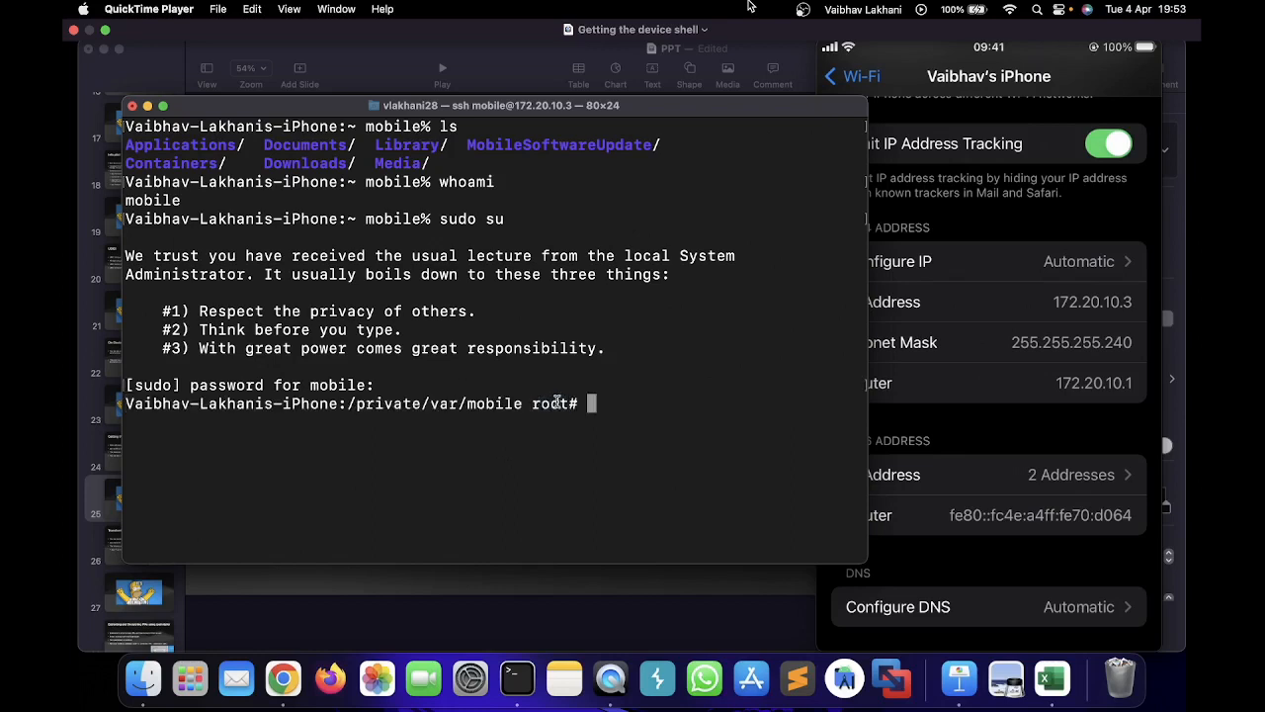
Step: Confirm the root prompt after sudo su and clear the screen
double_click(549, 404)
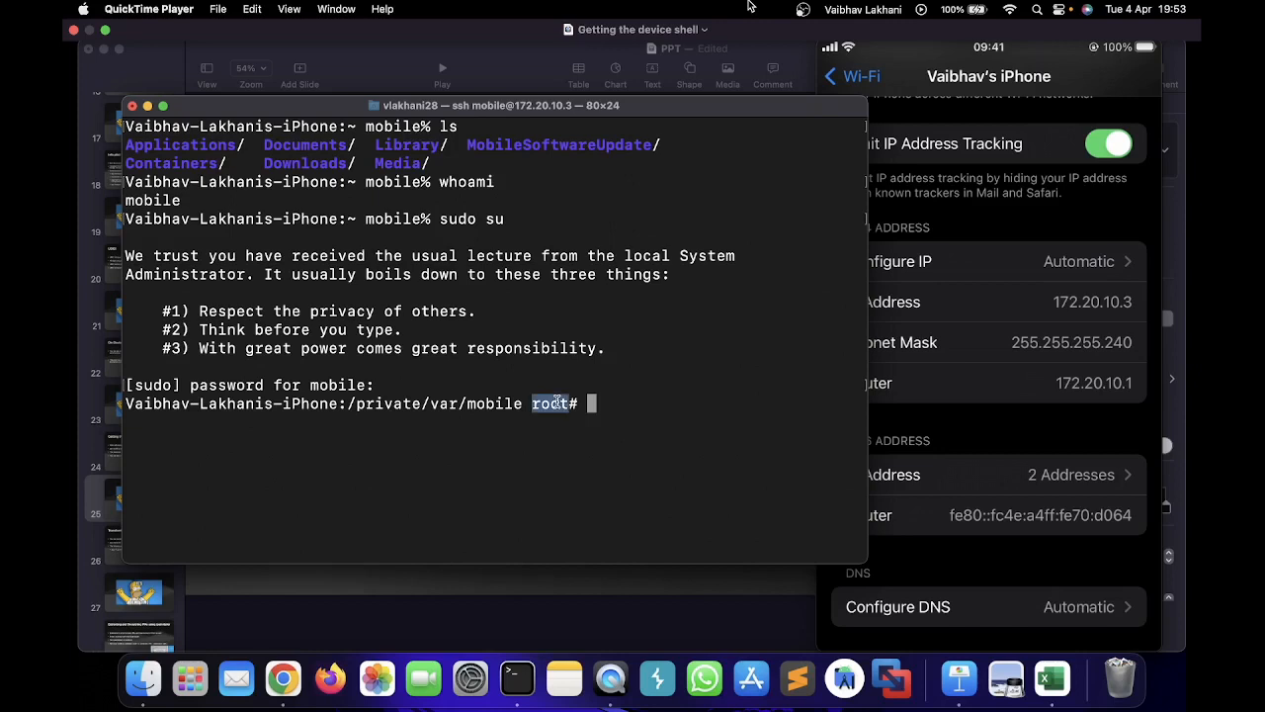
text(clear)
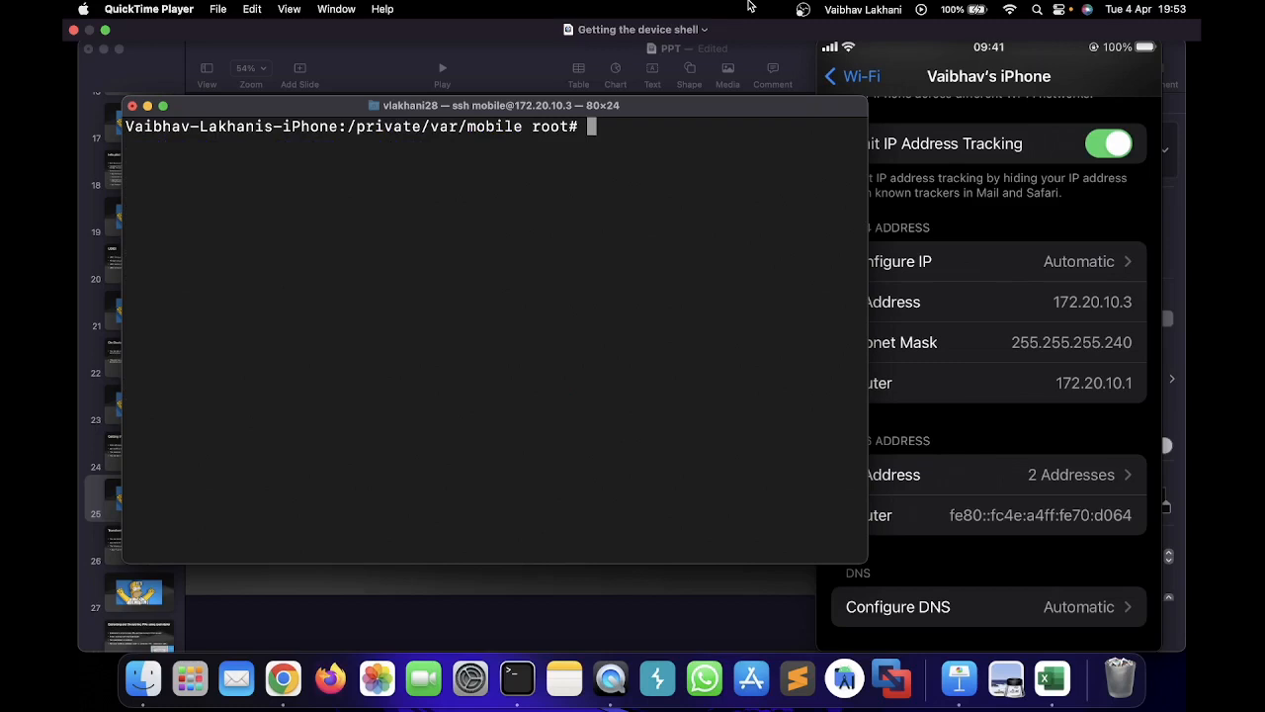
mouse_move(568, 88)
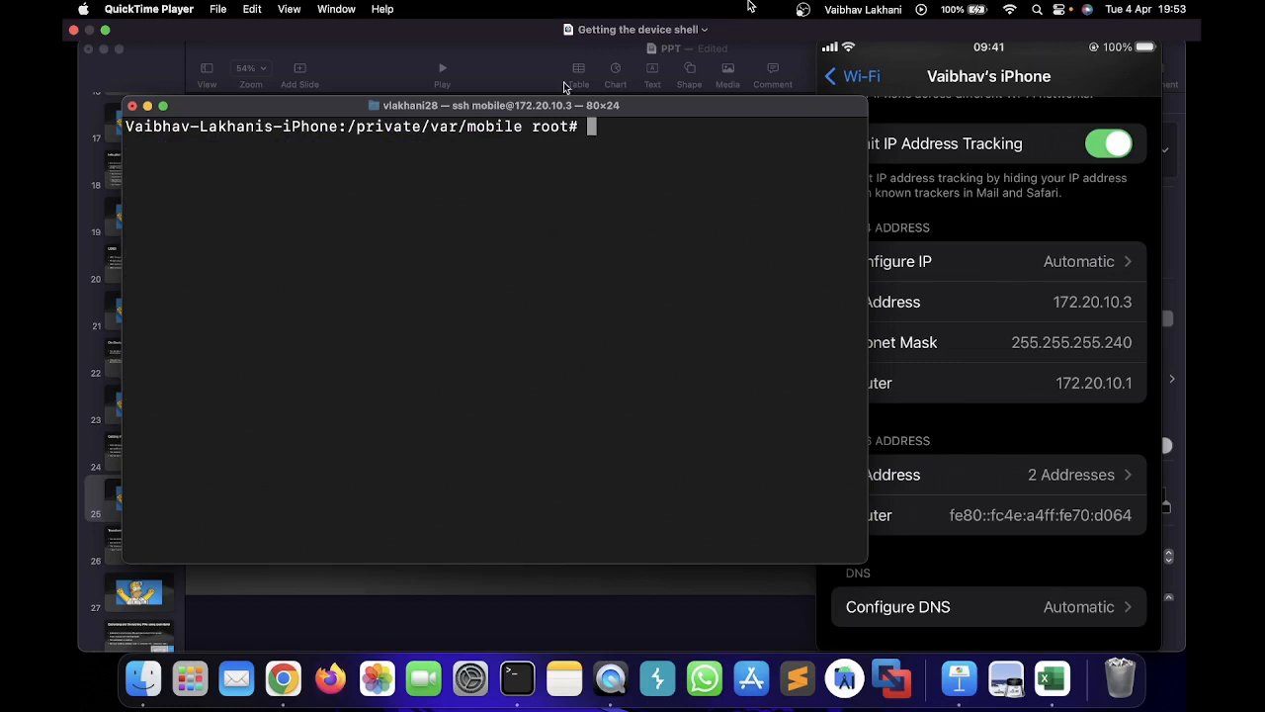
Step: Move up with cd .. into /private/var and list its directories
text(cd .)
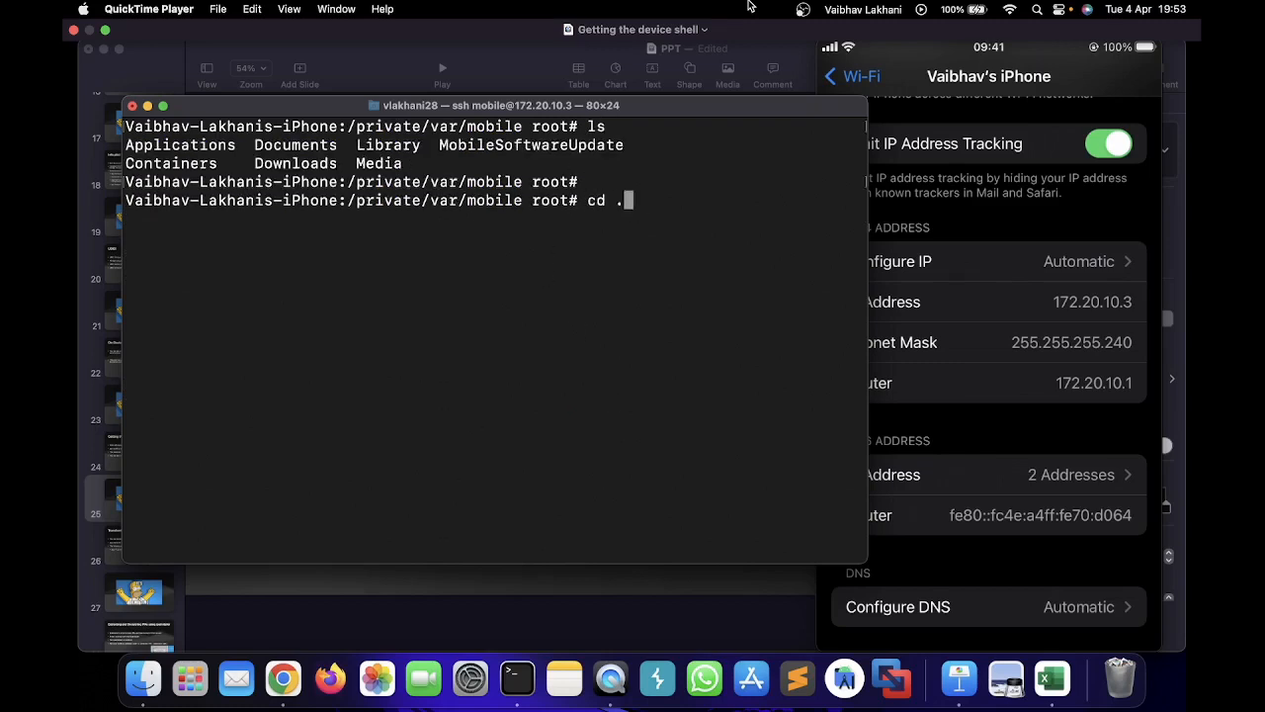
key(Return)
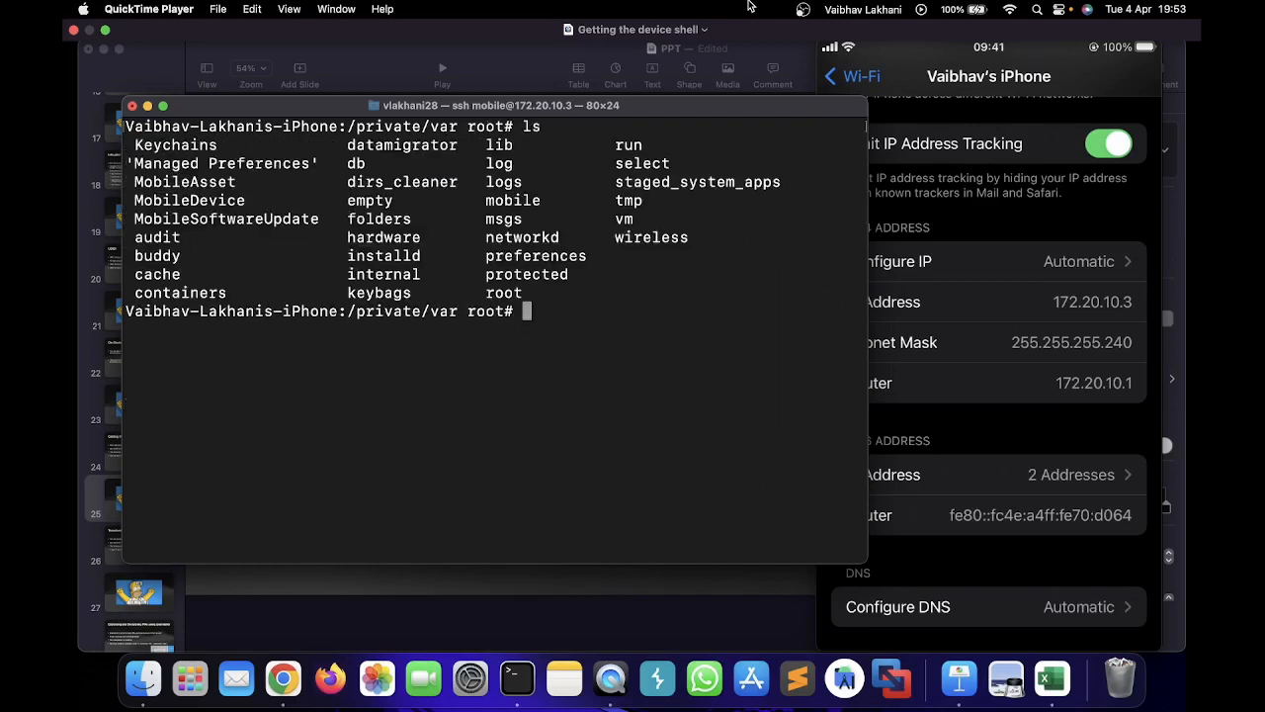
mouse_move(599, 215)
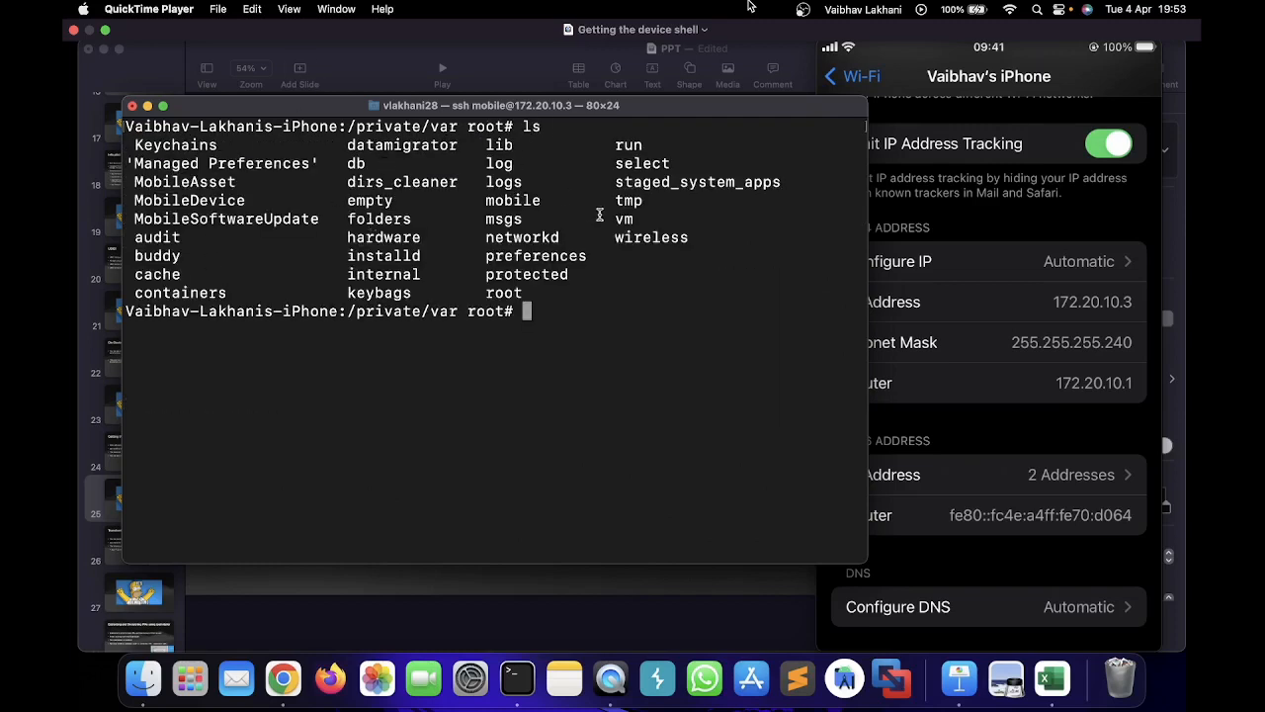